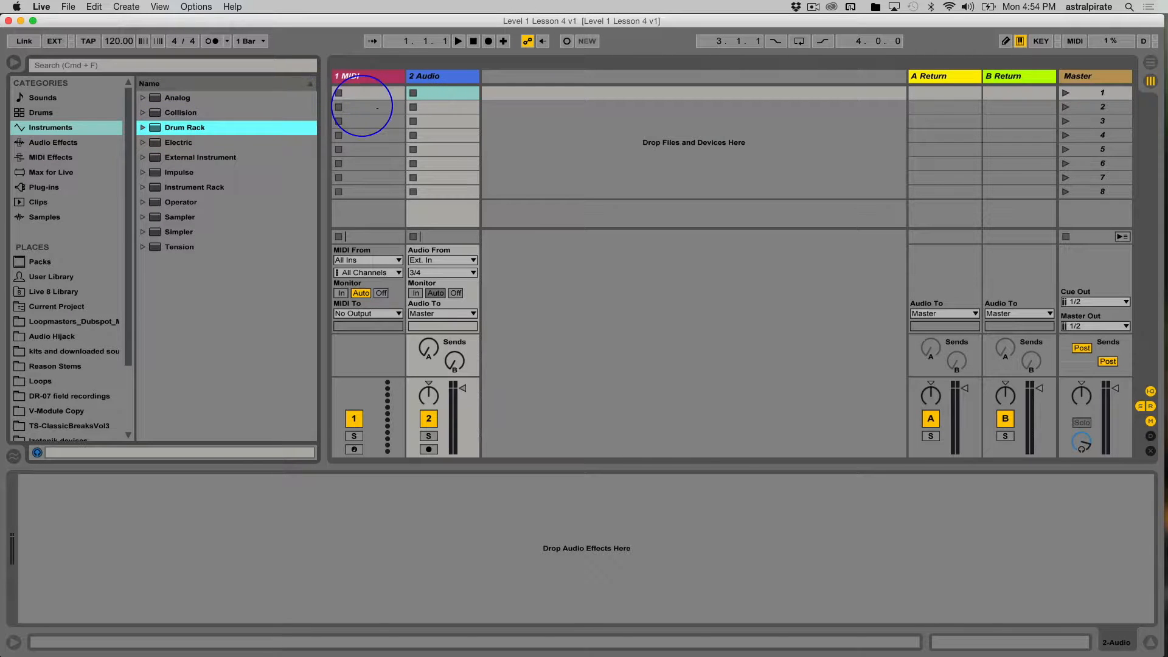
Load an empty Drum Rack from the browser's Instruments onto the 1 MIDI track.
double_click(184, 128)
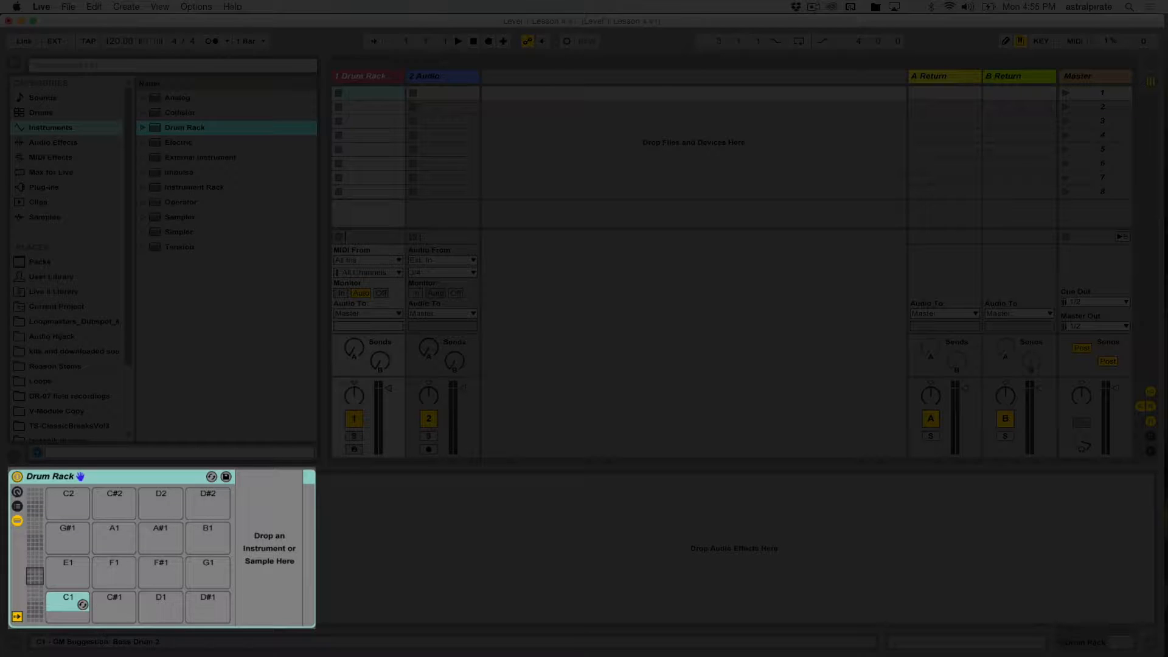
click(67, 602)
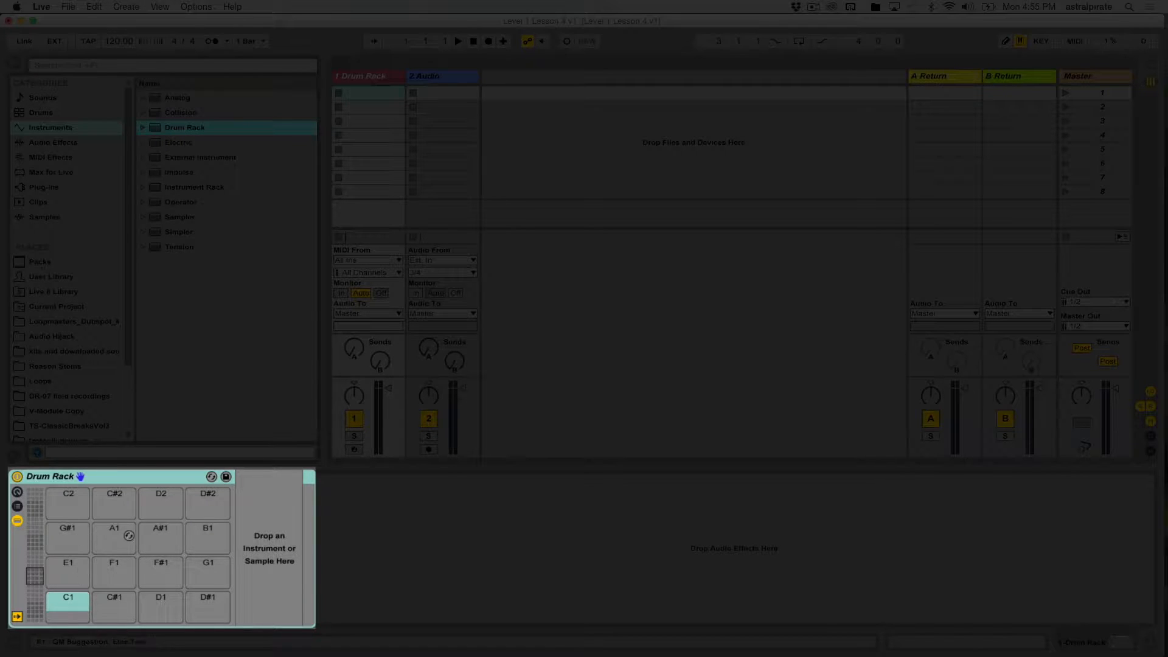
mouse_move(67, 569)
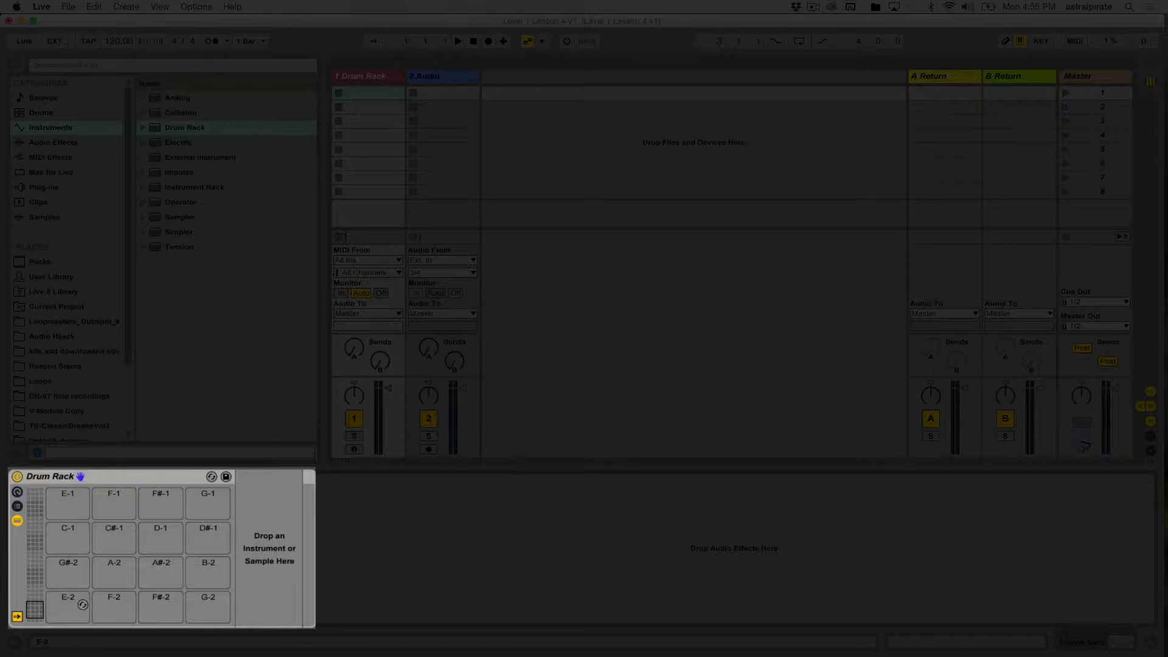
click(67, 603)
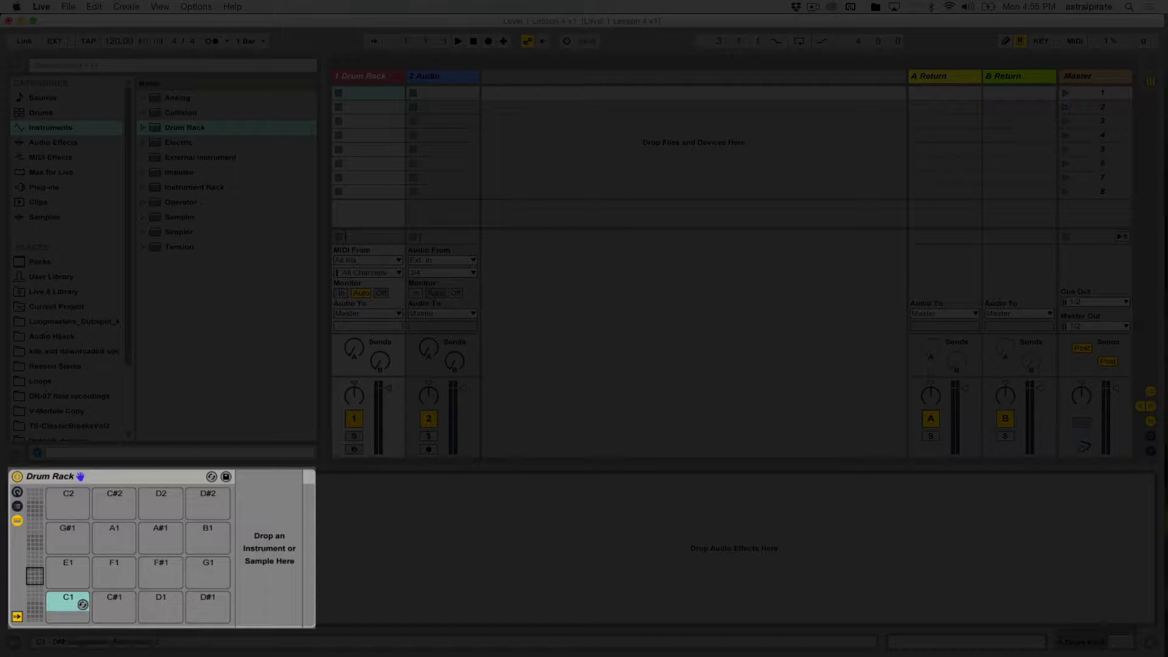
click(67, 601)
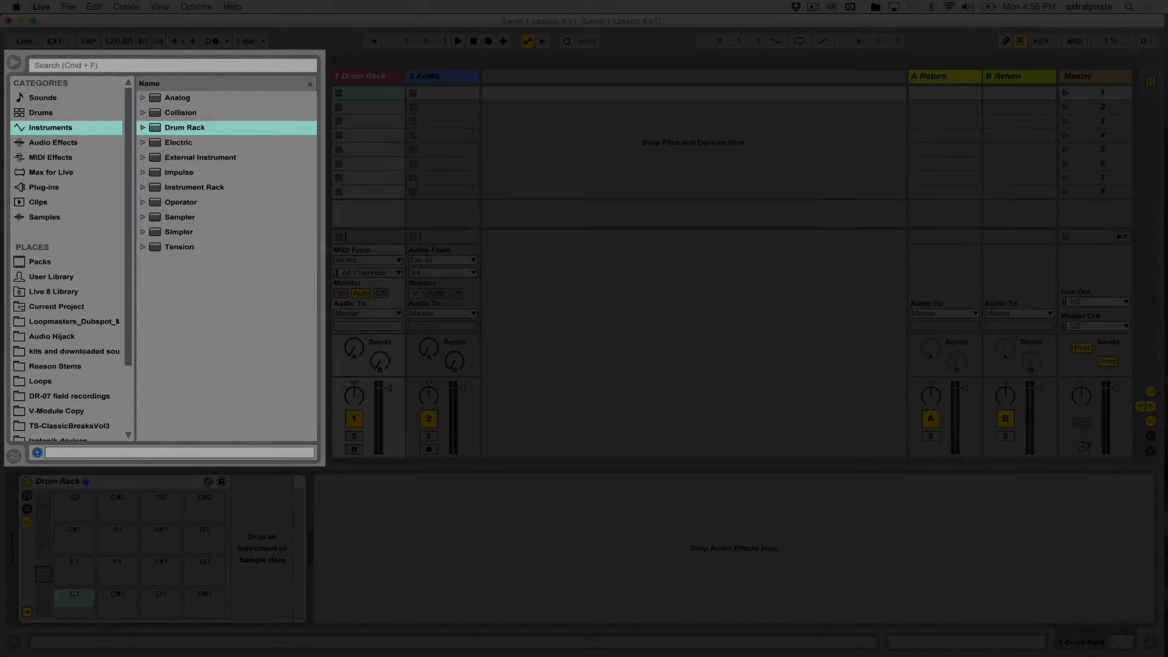
Browse the Drum Rack folder, then switch the browser to the Drums category of kit presets.
click(142, 97)
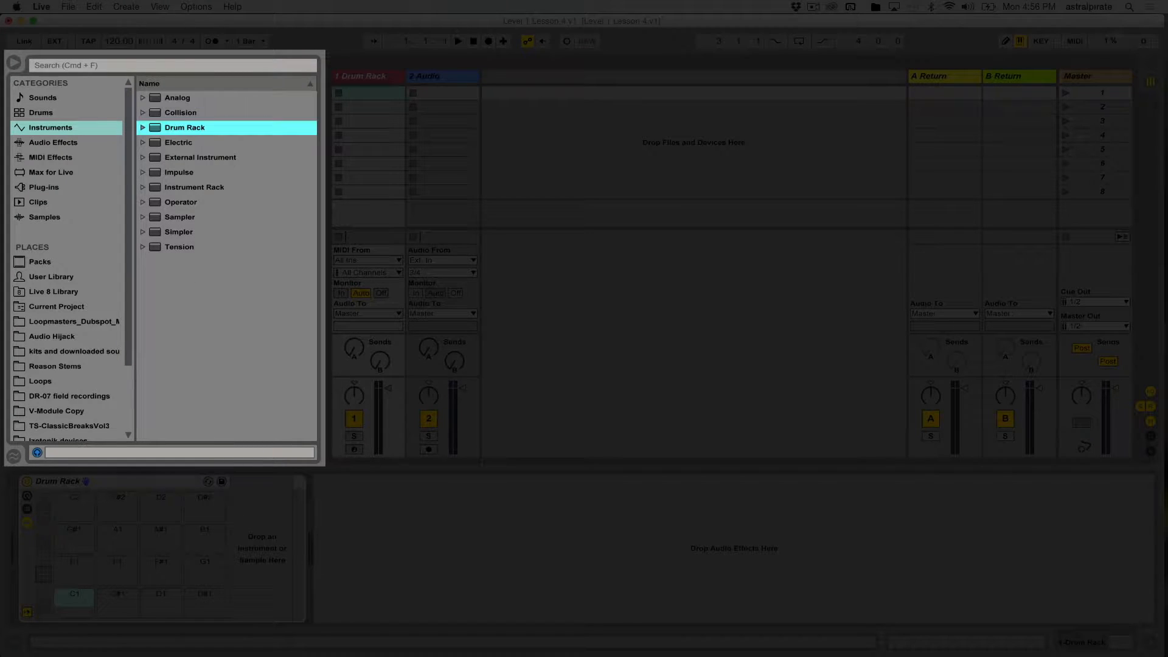
click(142, 127)
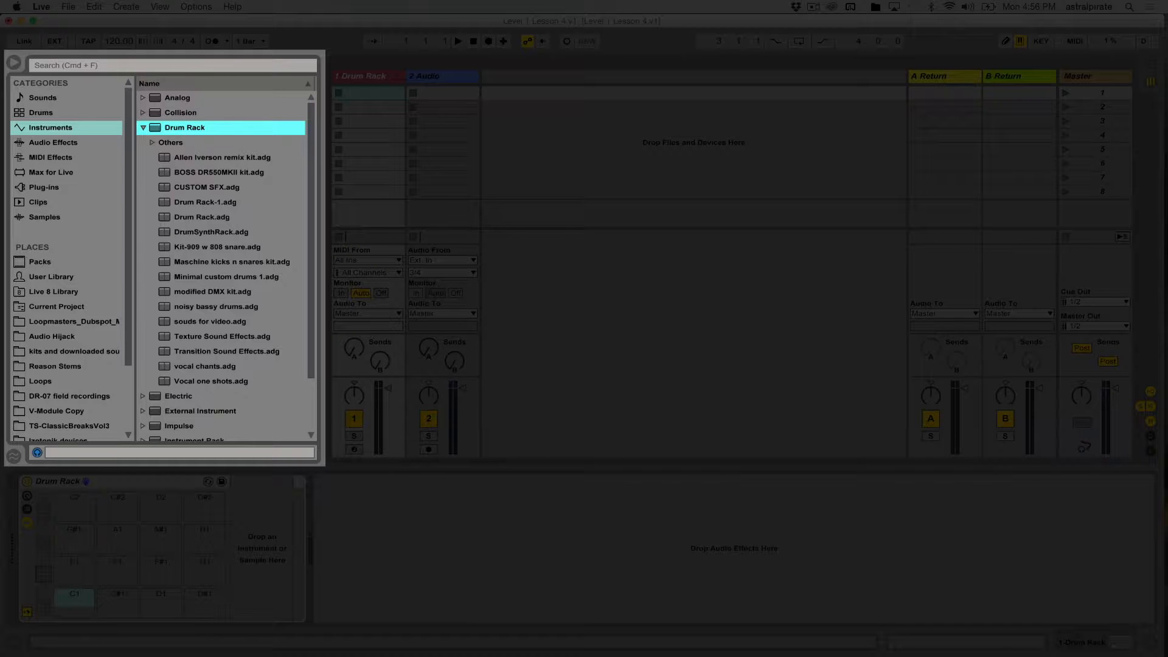
click(151, 127)
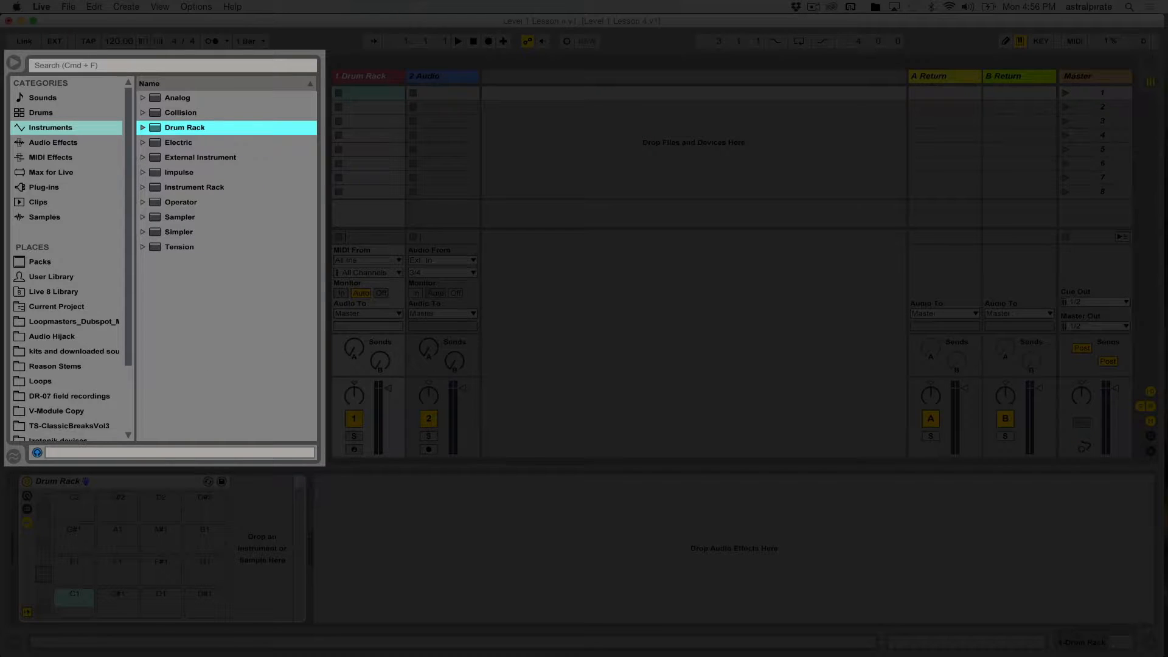
click(40, 112)
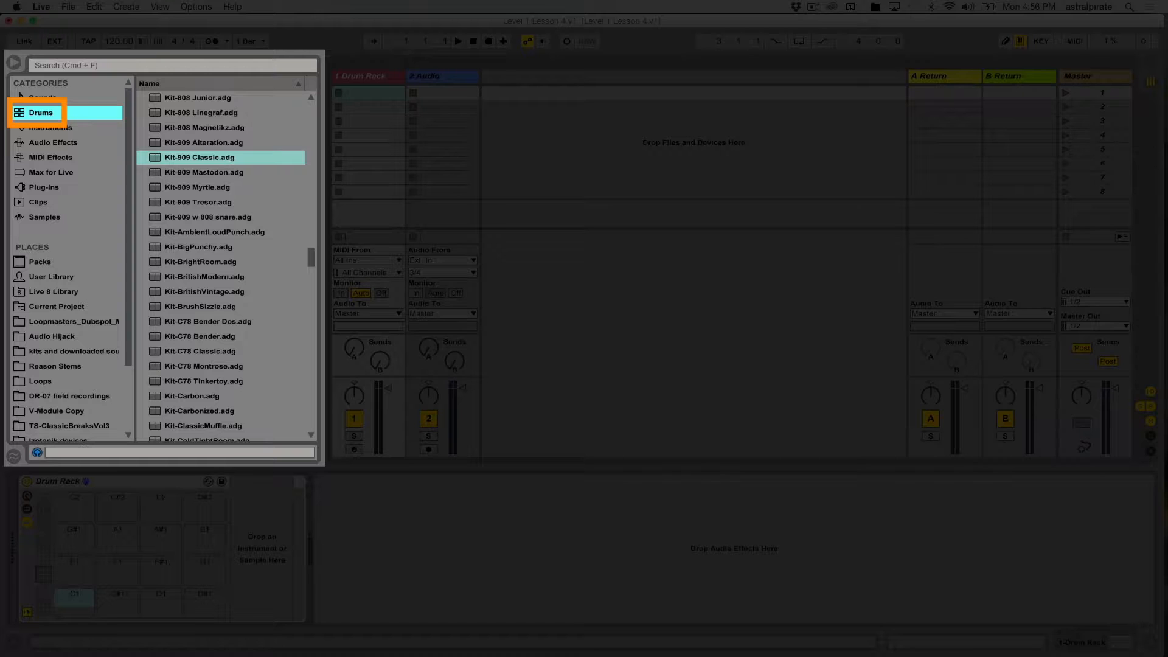
Load Kit-808 Classic.adg from the Drums list onto the track, replacing the empty Drum Rack.
click(41, 112)
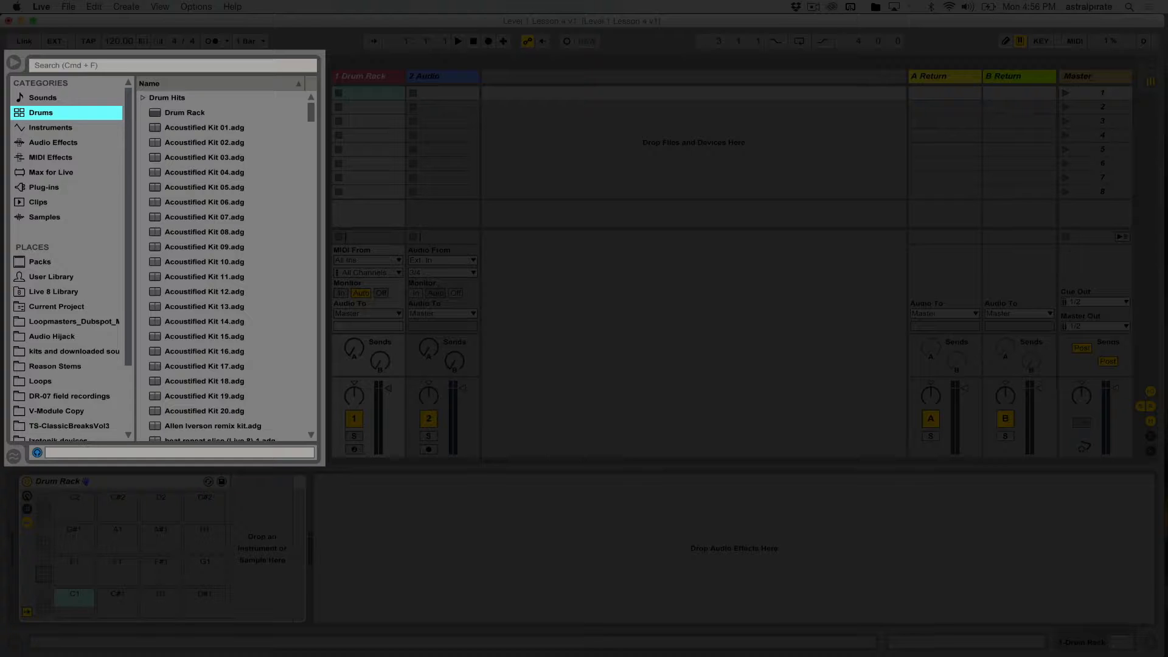
scroll(down, 3)
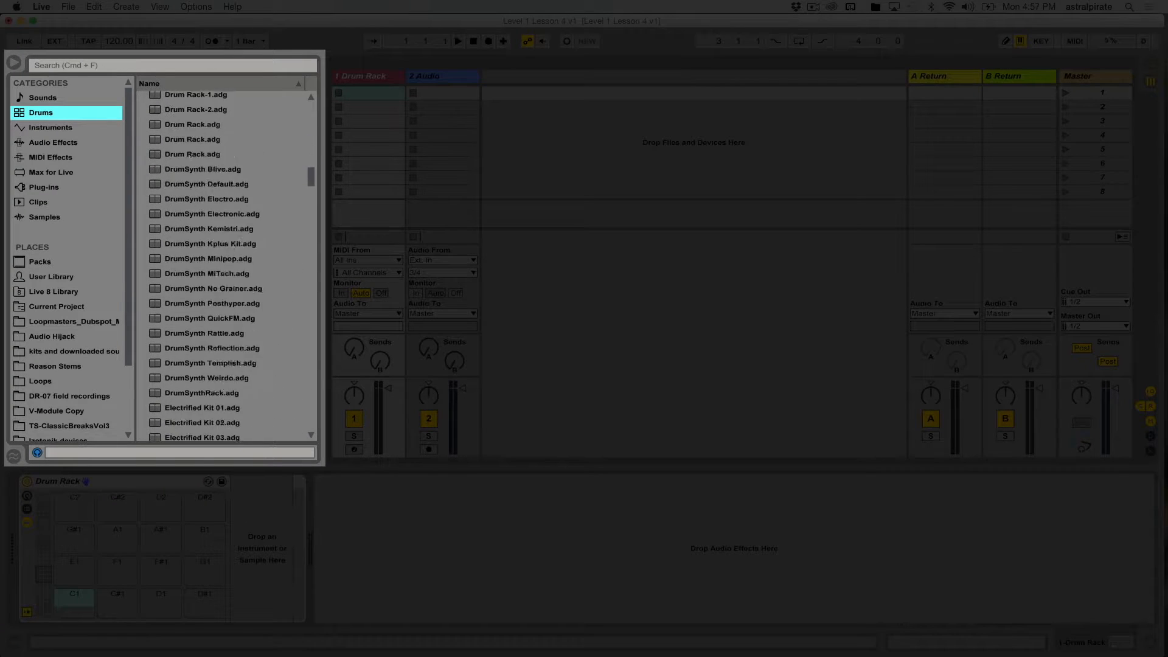
scroll(down, 3)
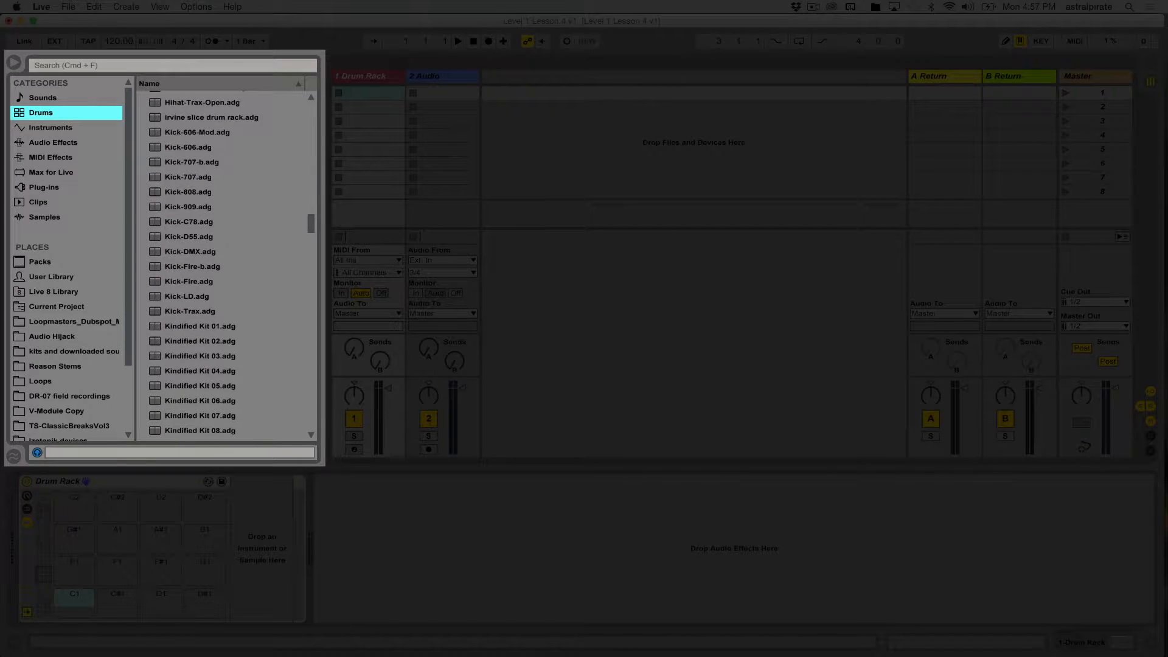
scroll(down, 3)
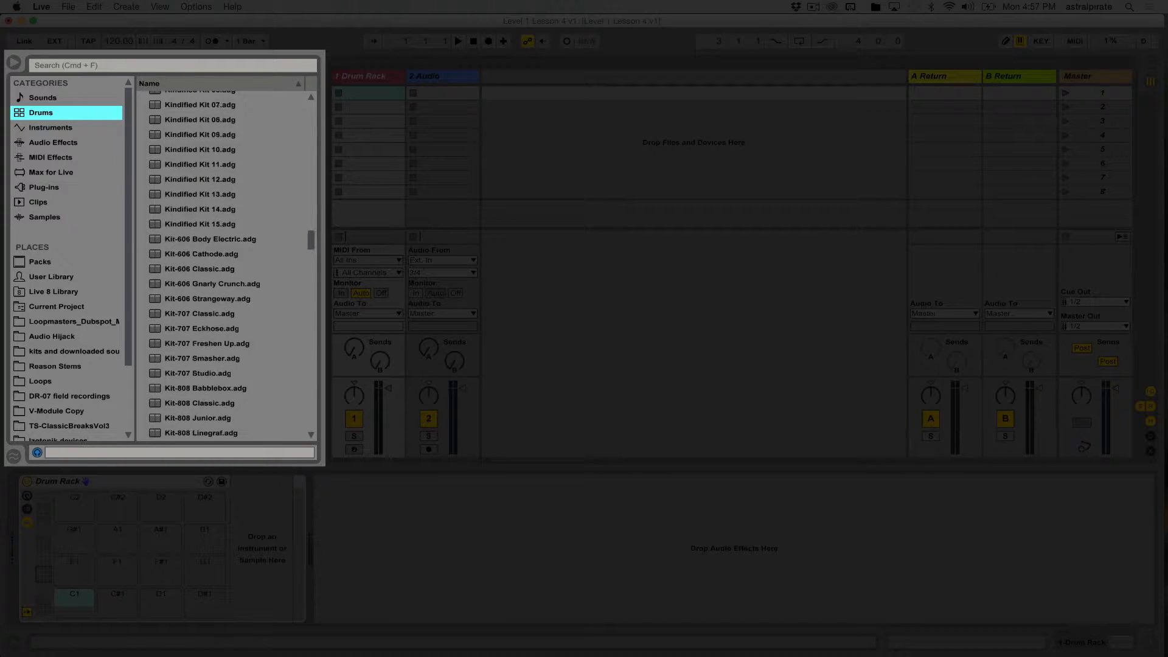
scroll(down, 3)
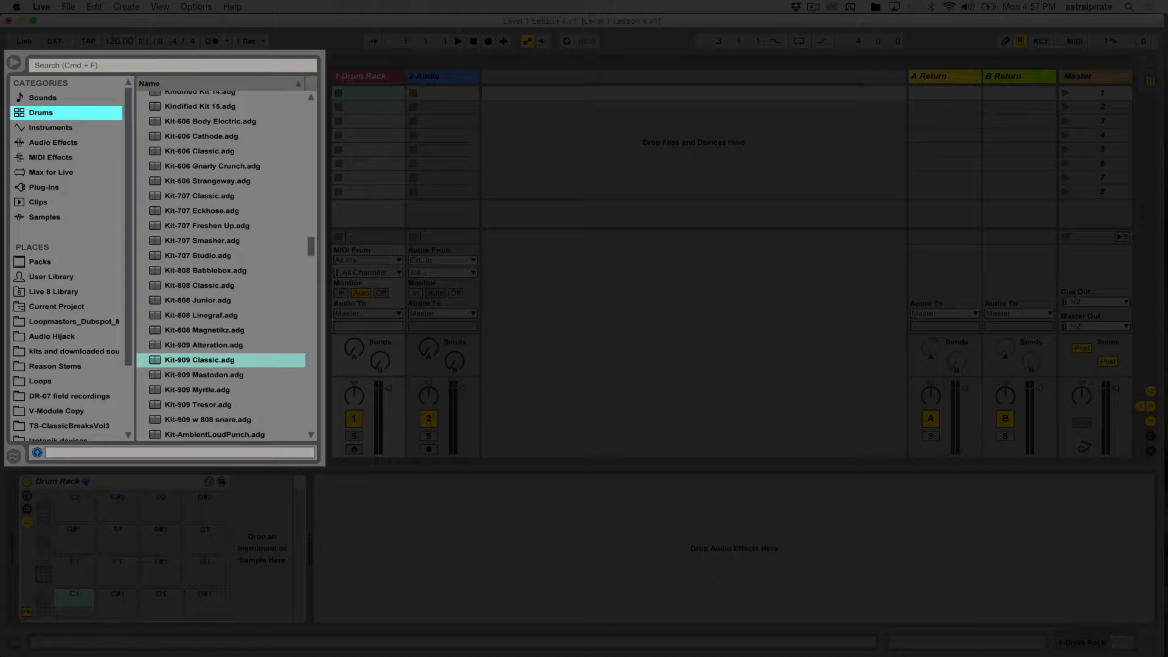
click(198, 284)
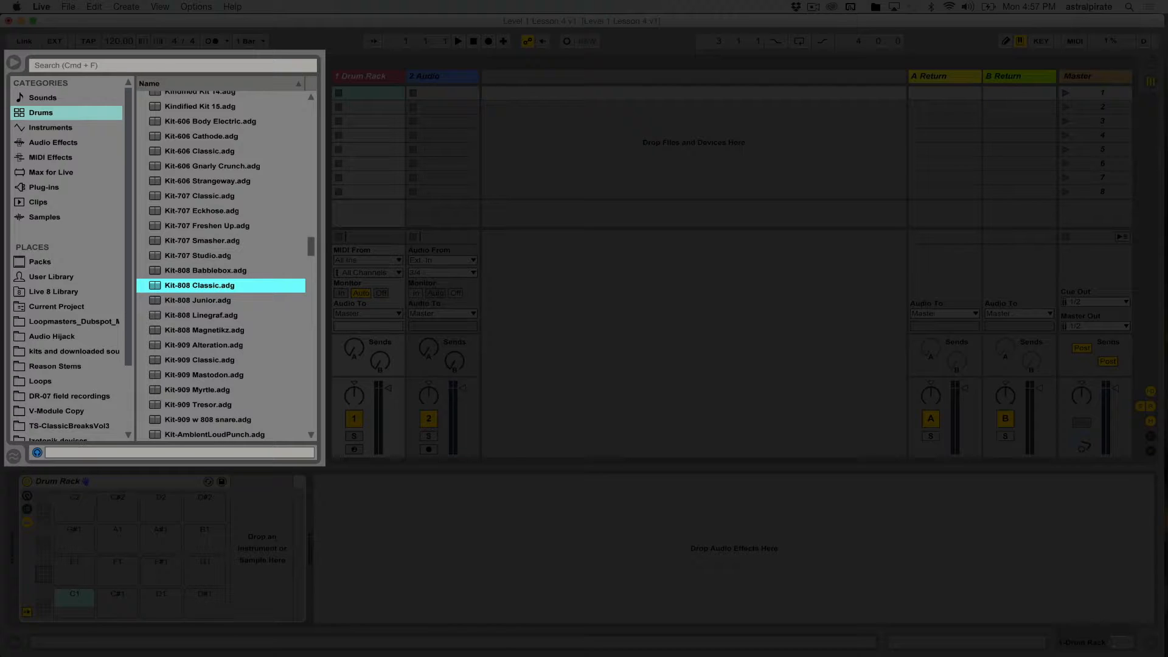
double_click(198, 285)
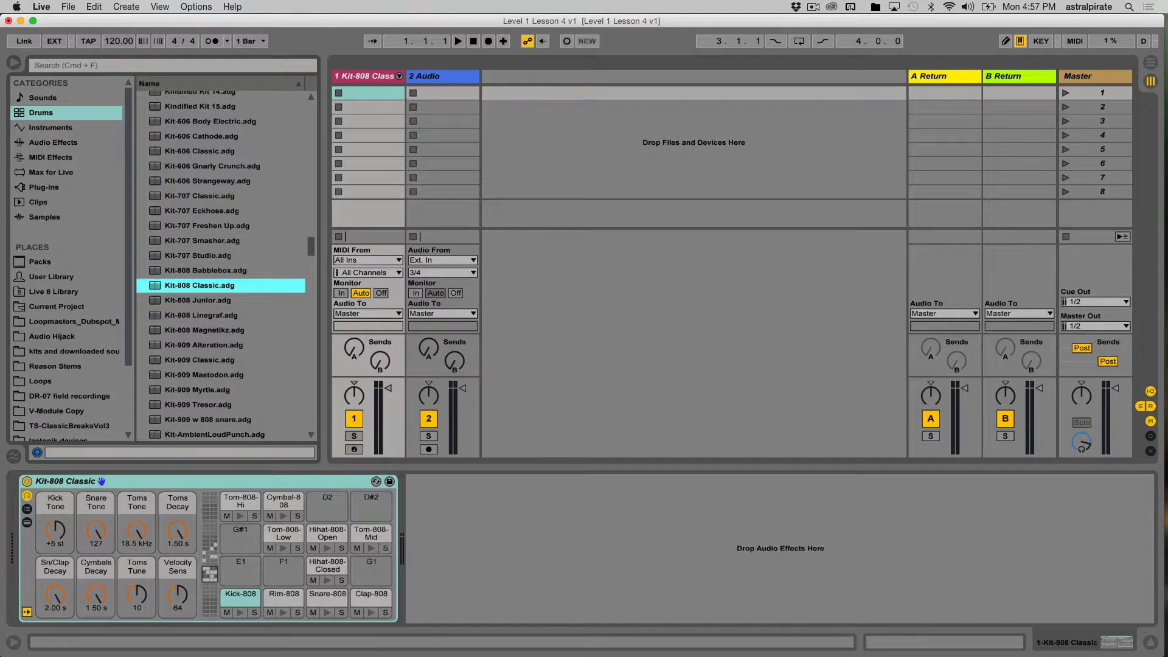
mouse_move(240, 600)
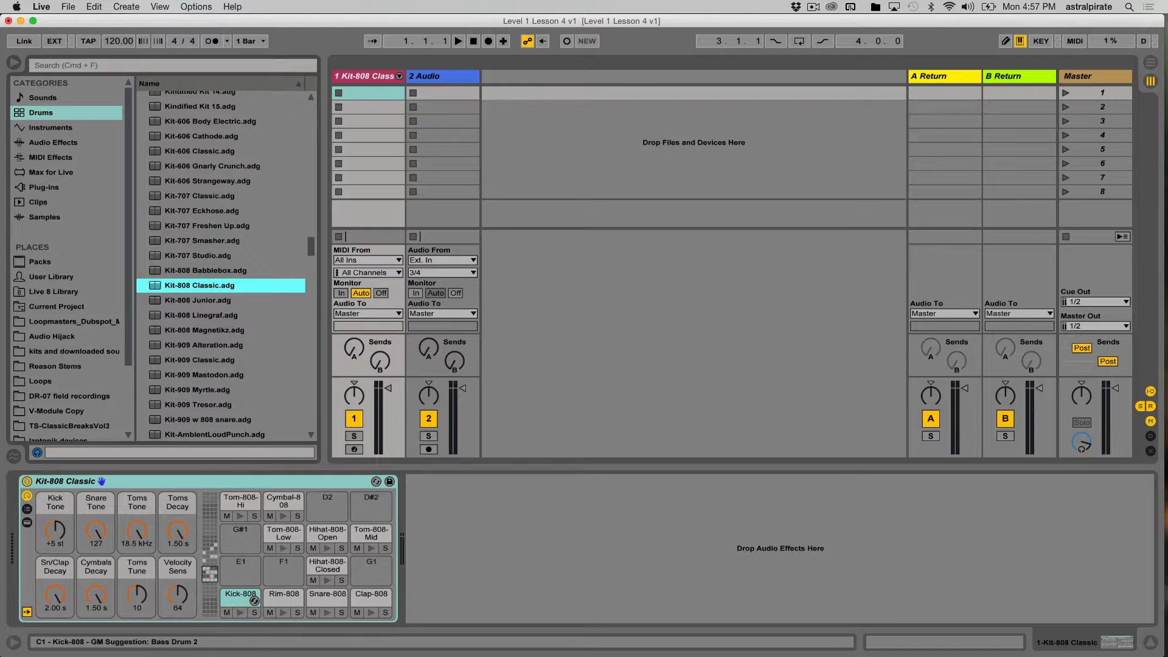
click(284, 595)
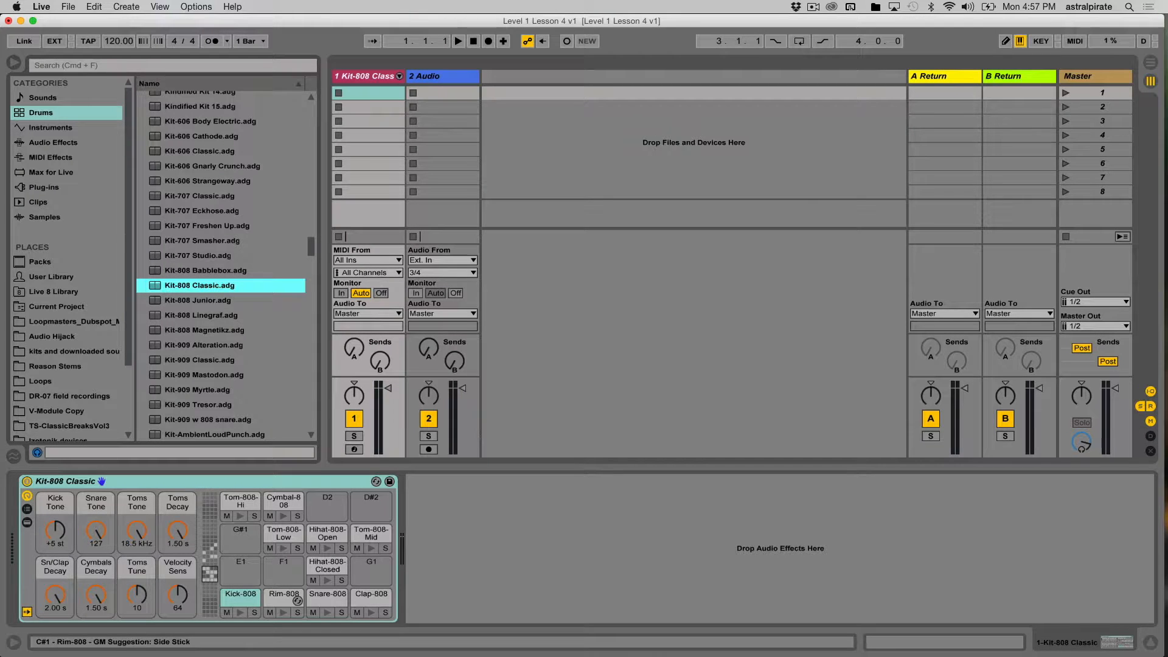
click(353, 449)
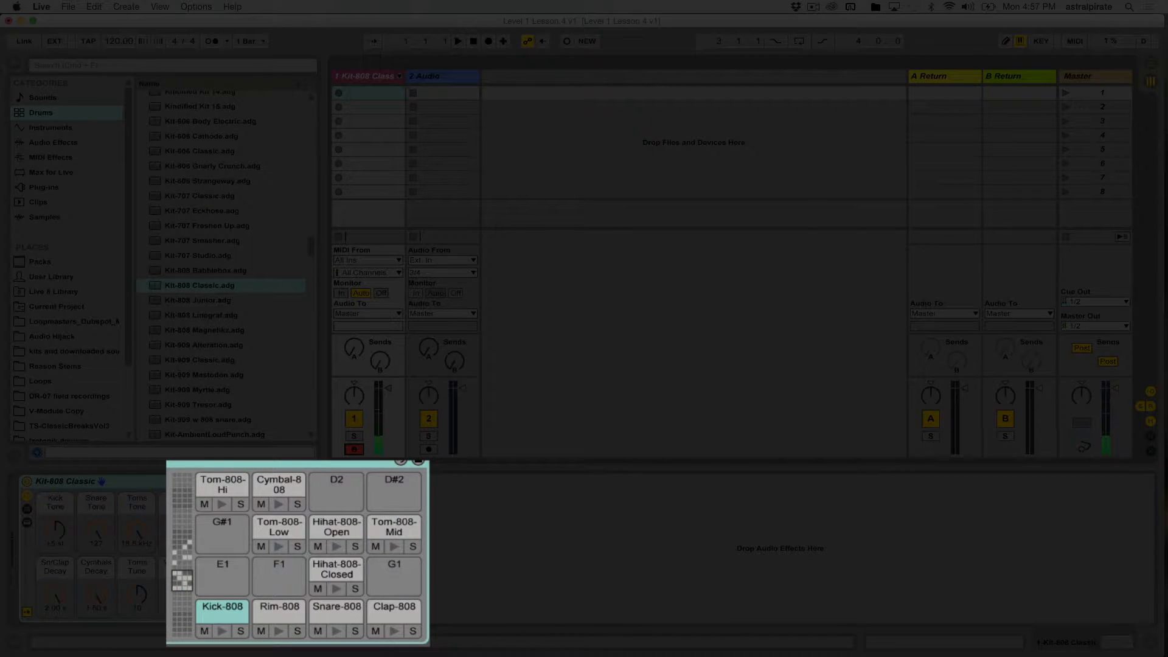
click(221, 613)
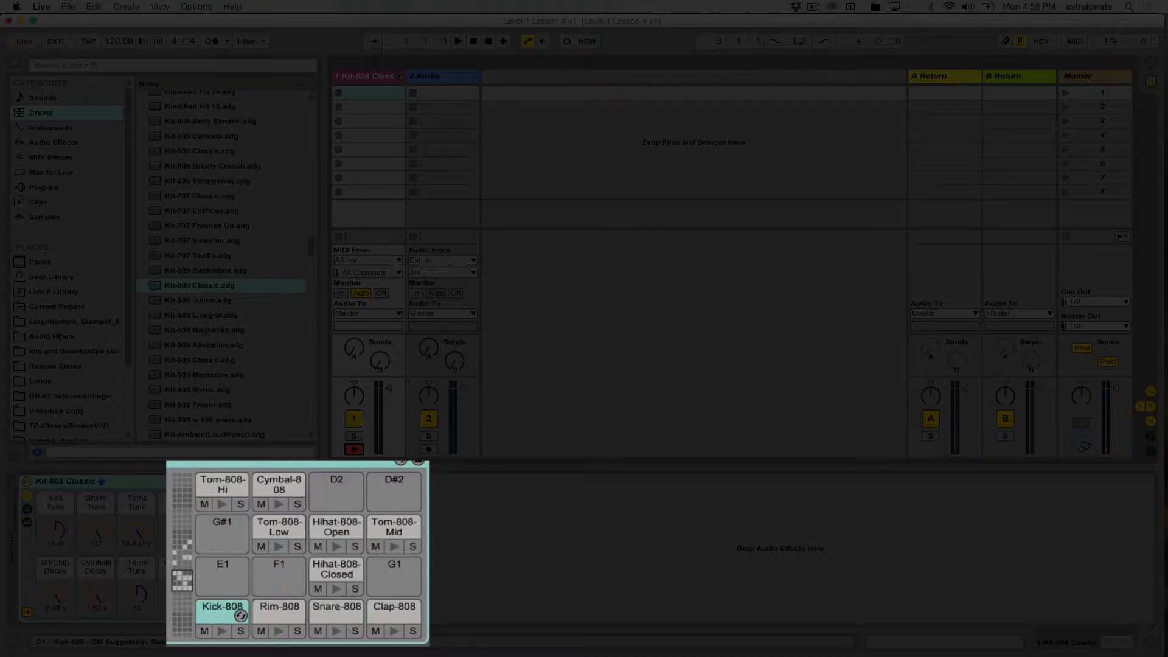
click(220, 631)
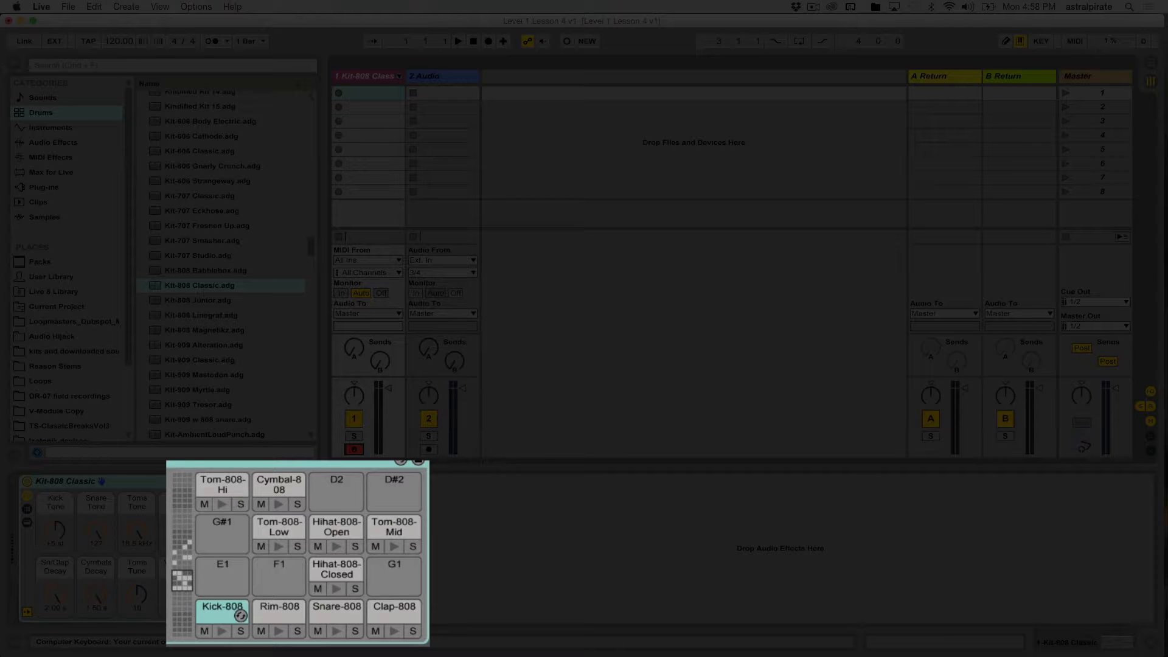
click(221, 605)
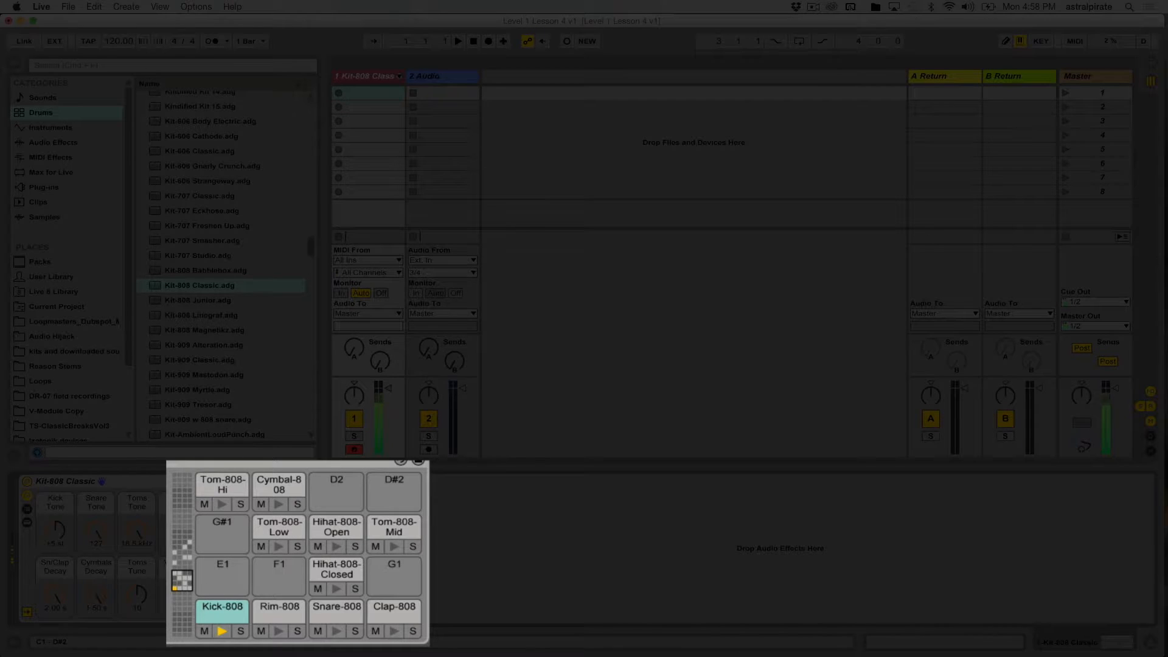
click(336, 606)
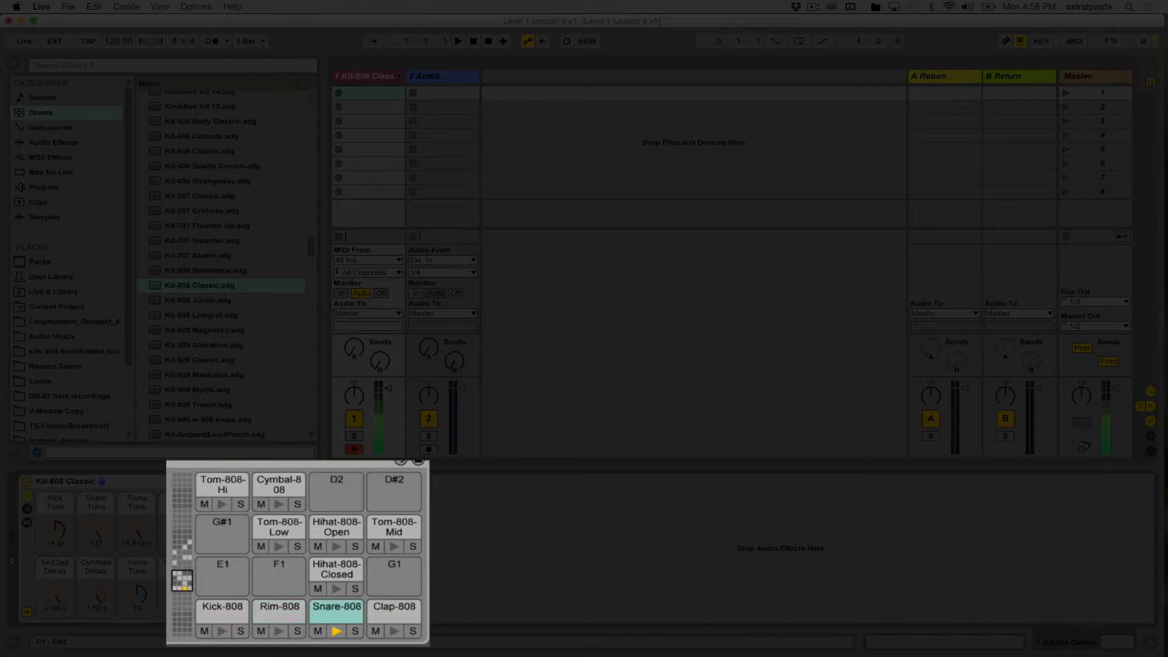
click(221, 606)
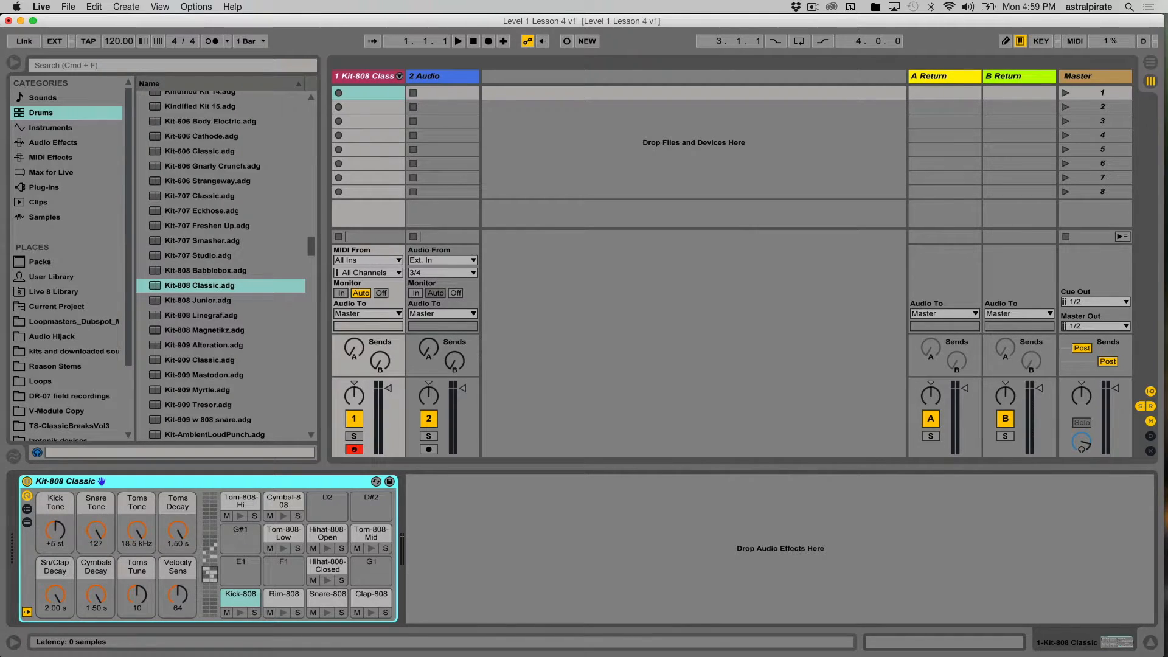
click(240, 595)
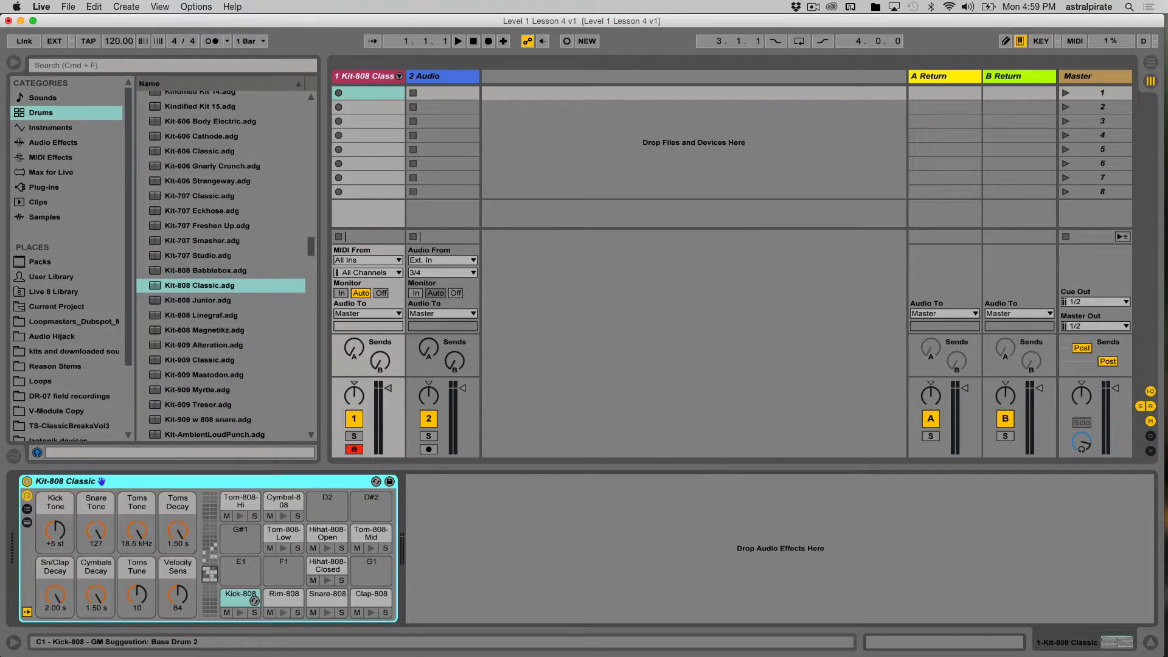
click(240, 595)
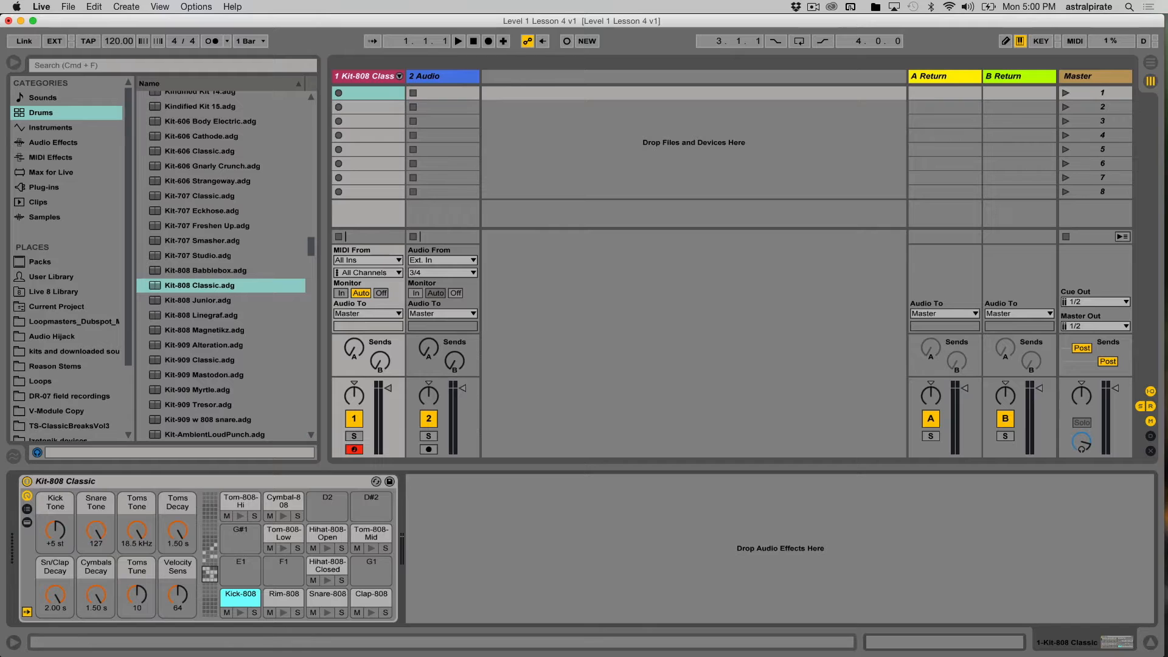
Inspect the nested Simpler devices on the Kick-808, Snare-808 and Hihat-808-Open pads.
double_click(240, 594)
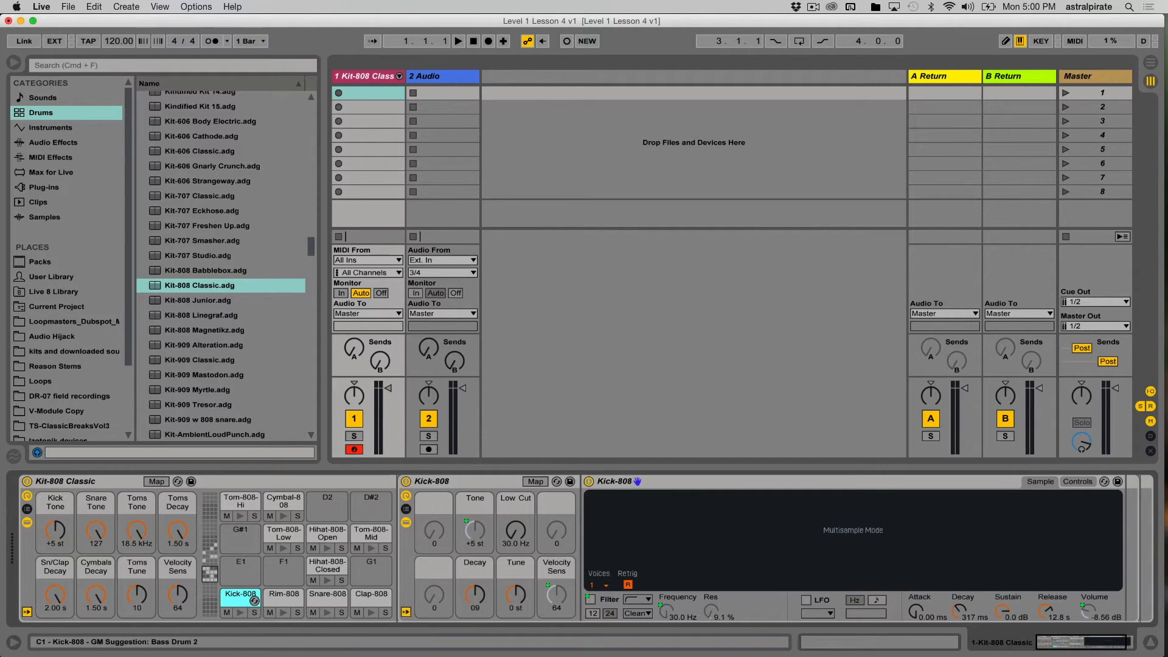
click(283, 593)
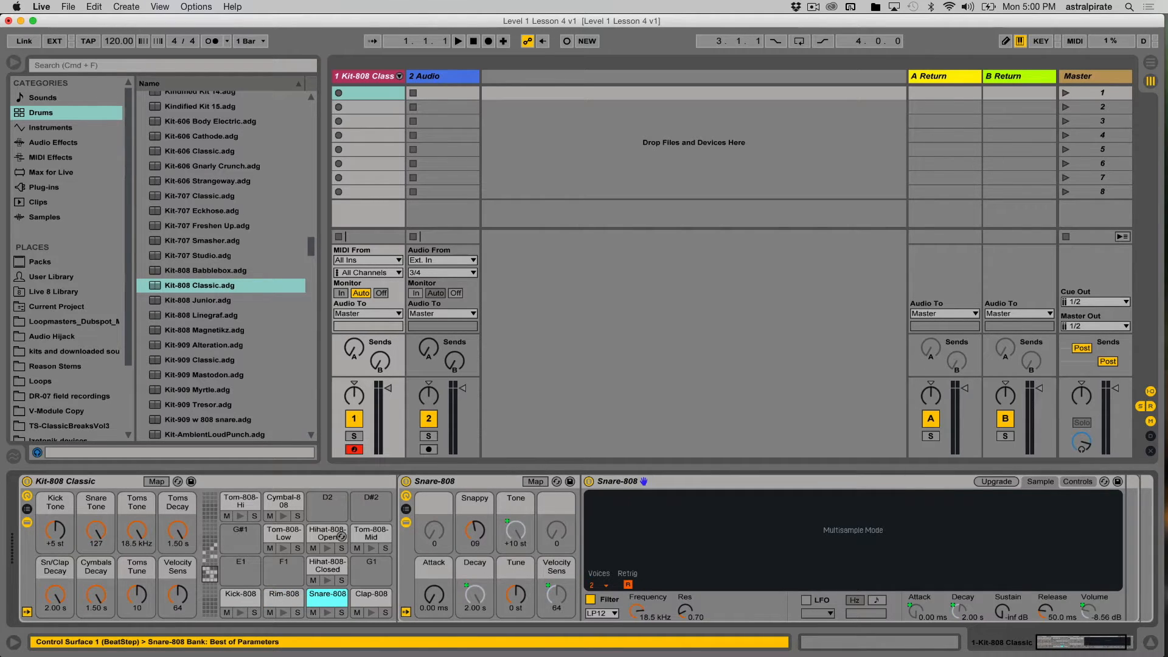
click(326, 533)
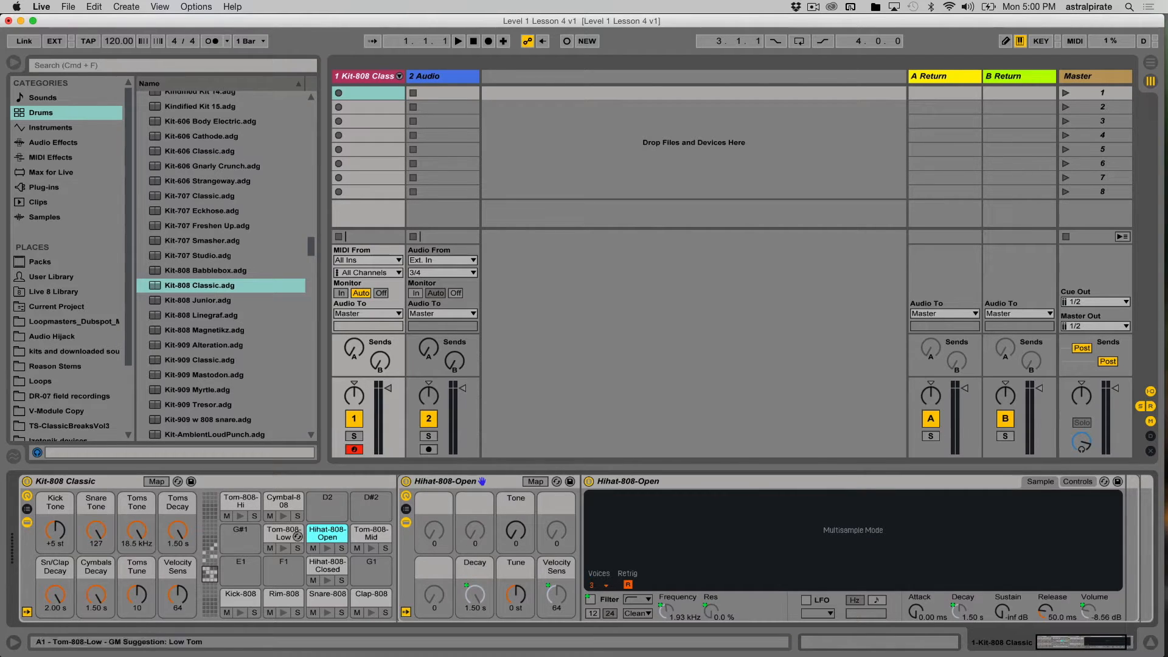
click(240, 593)
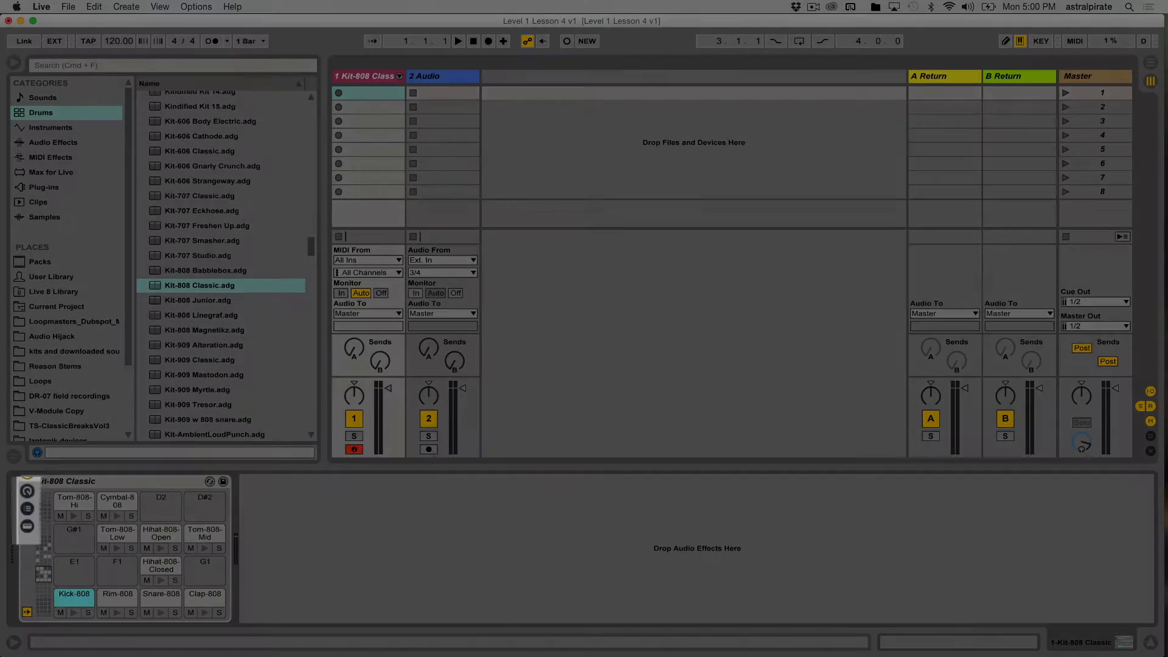
Show the Kit-808 Classic rack's macro controls beside its pads.
click(26, 491)
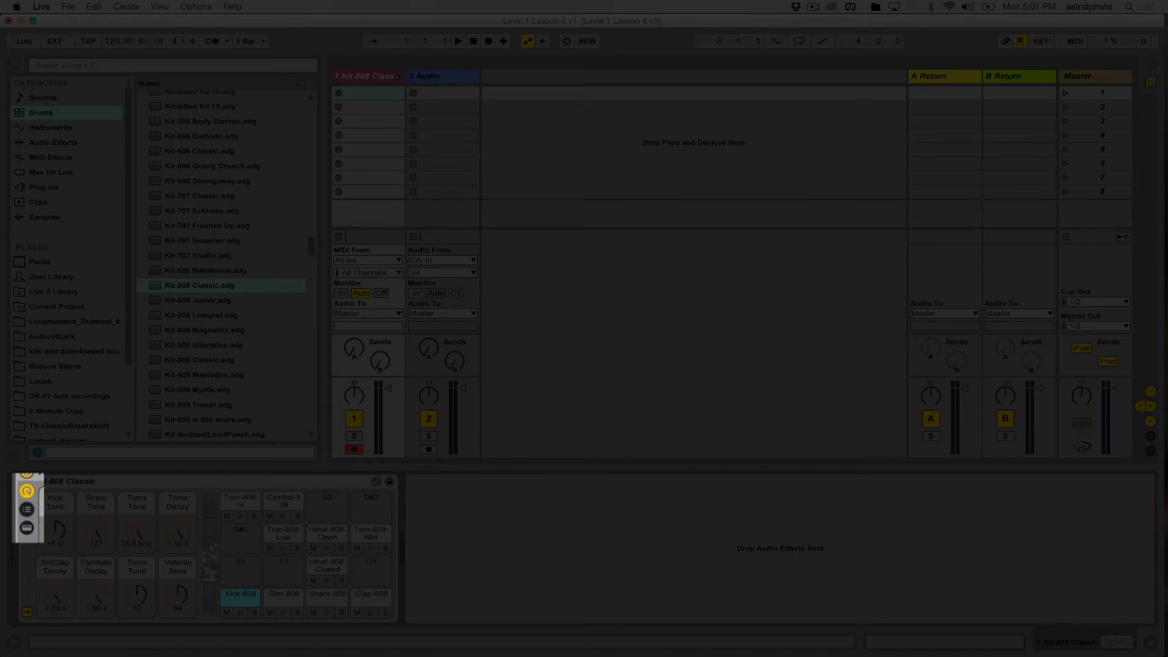
Show the rack's chain list and jump to the Cymbal-808 chain, then back to Kick-808.
click(25, 512)
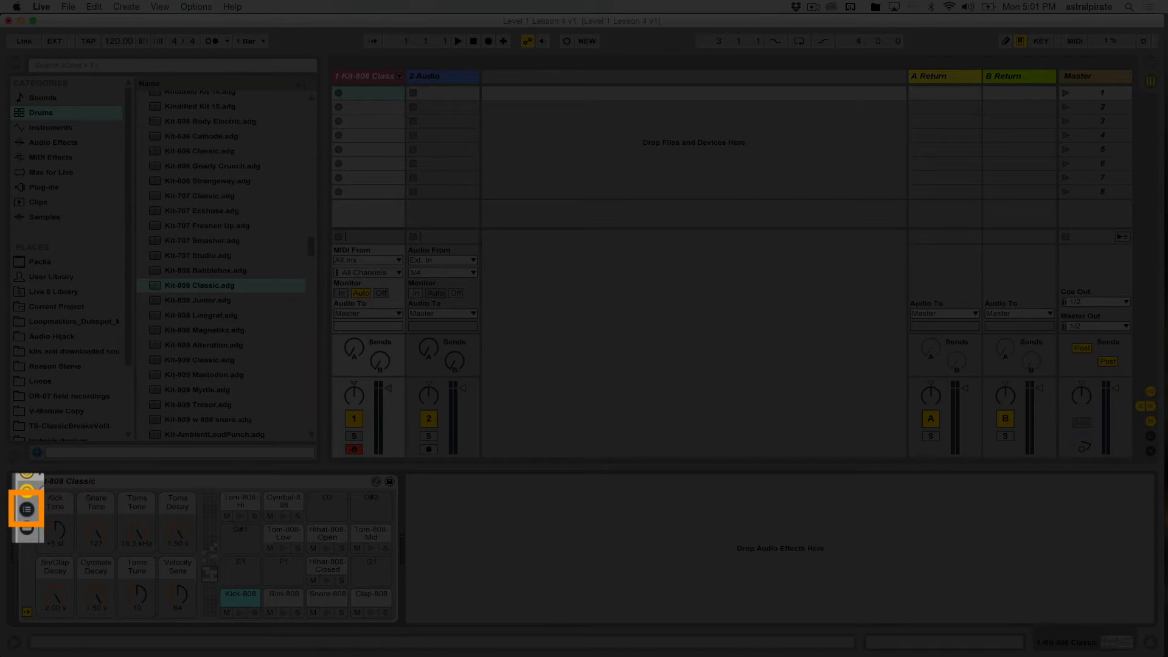
click(28, 512)
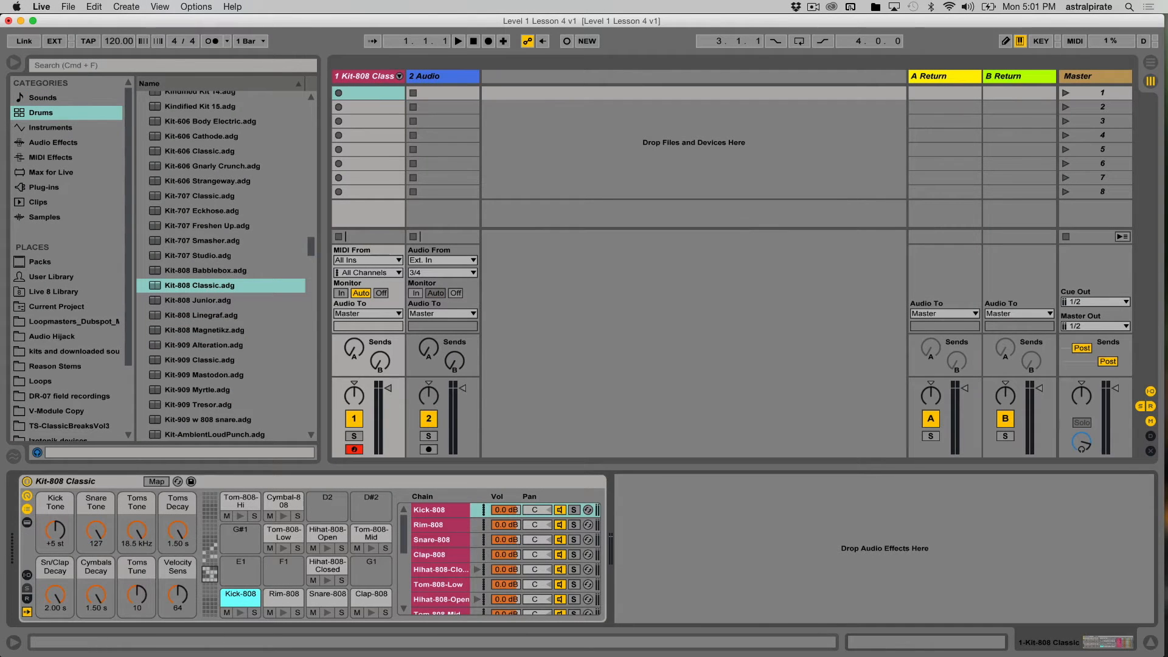
click(284, 502)
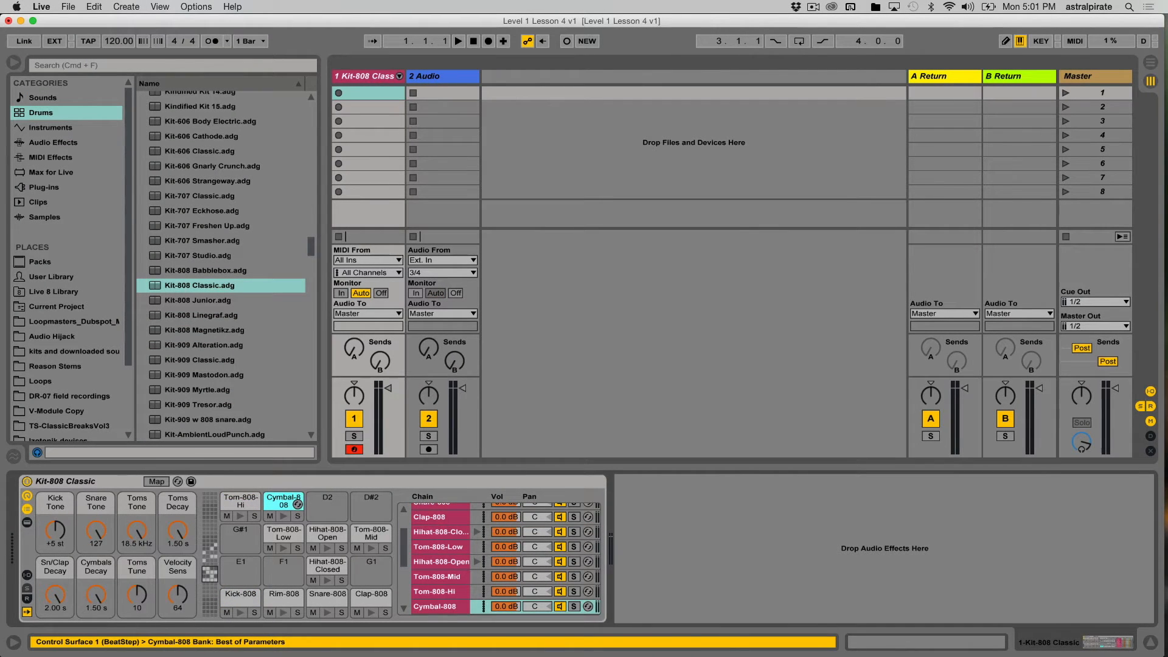
click(370, 500)
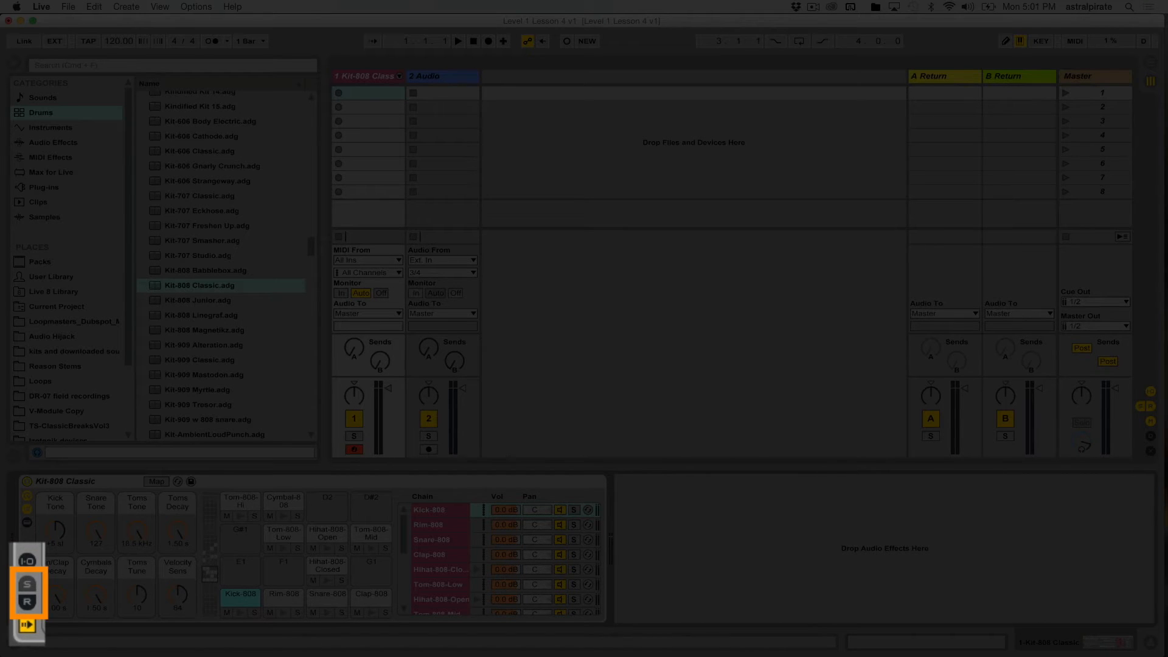
Scroll the Drums browser to the Kick Felt presets and select the Kick-808 chain.
click(28, 624)
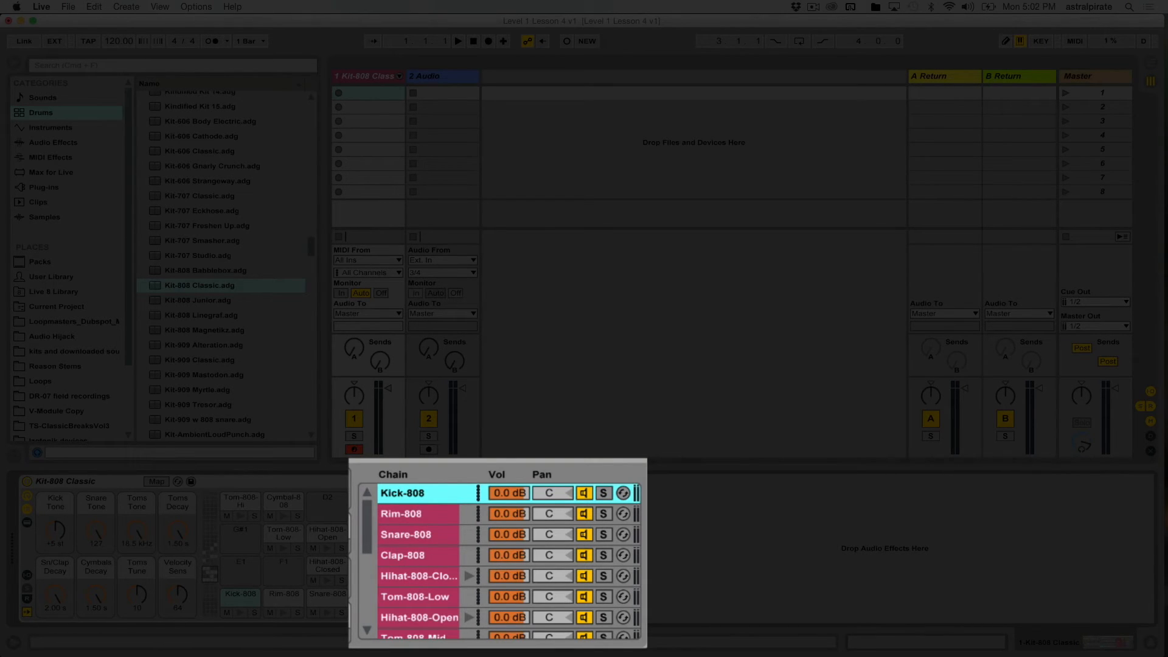
click(584, 493)
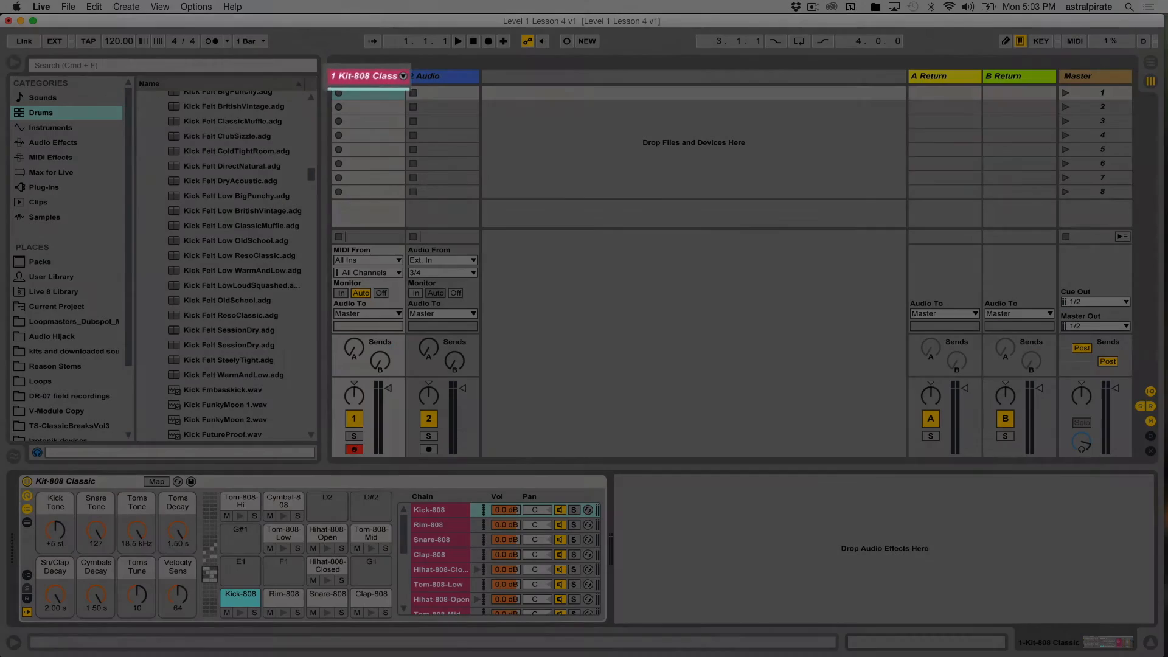
Unfold Kit-808 Classic's chains as separate mixer tracks and select the Clap-808 chain.
double_click(368, 75)
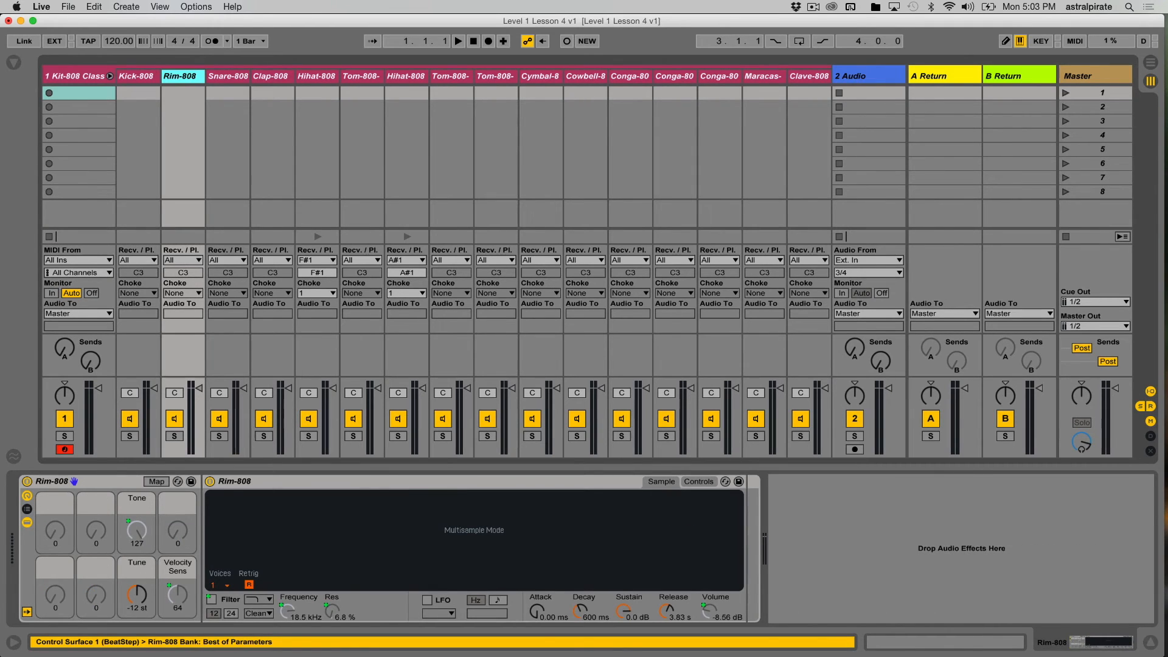
click(270, 76)
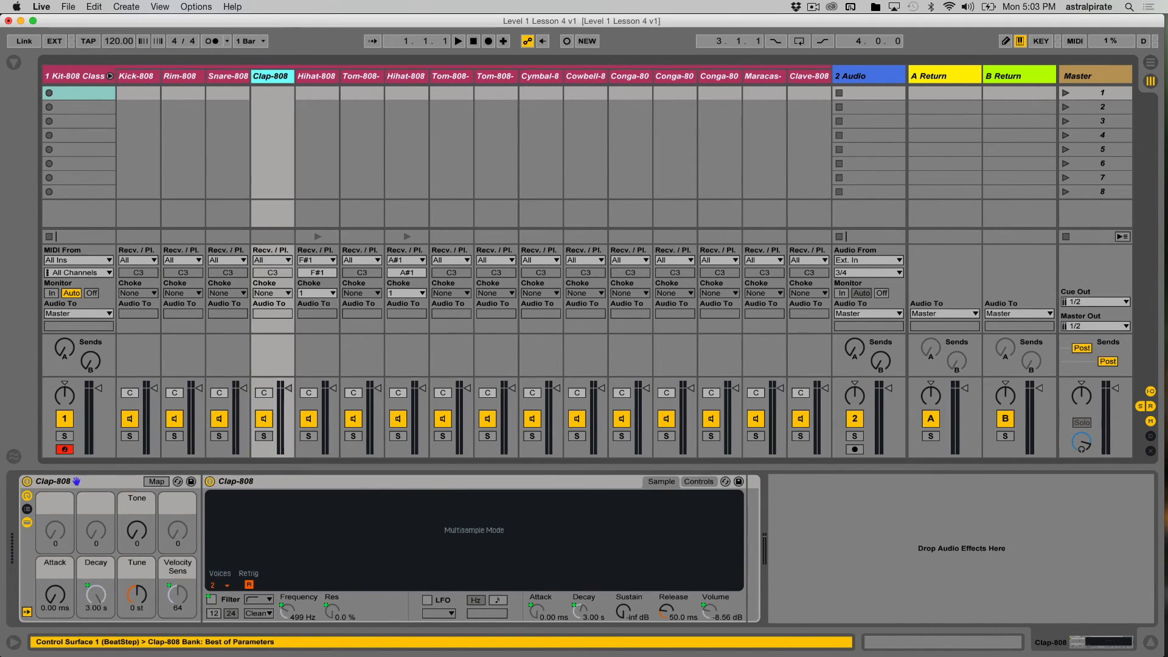